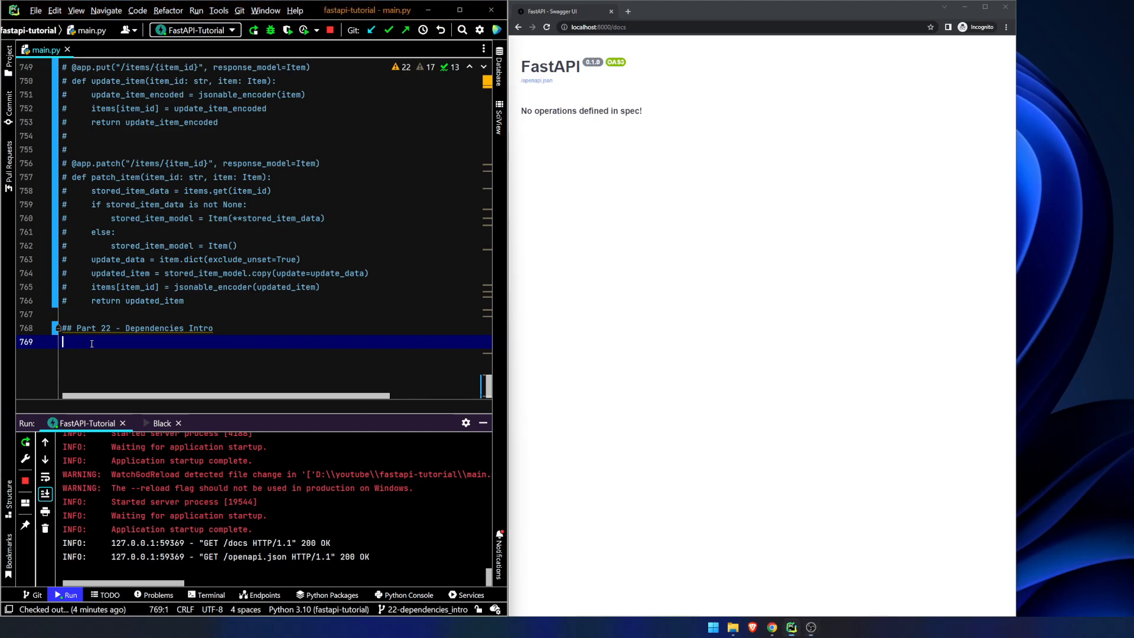
{"action": "type", "text": "@app.get(\""}
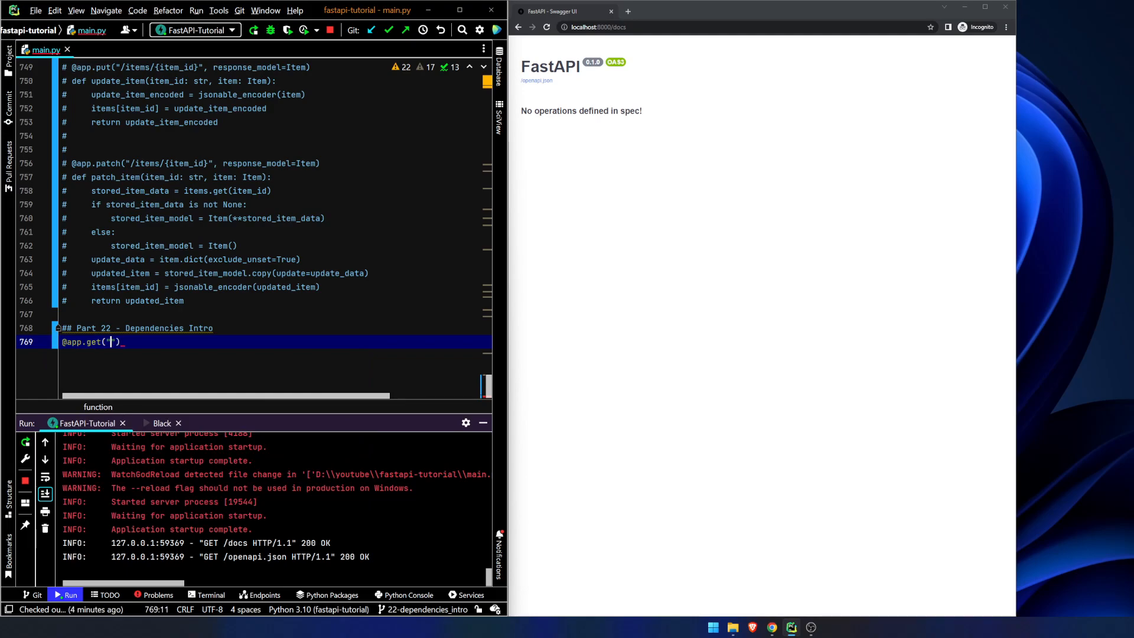
{"action": "type", "text": "/items/"}
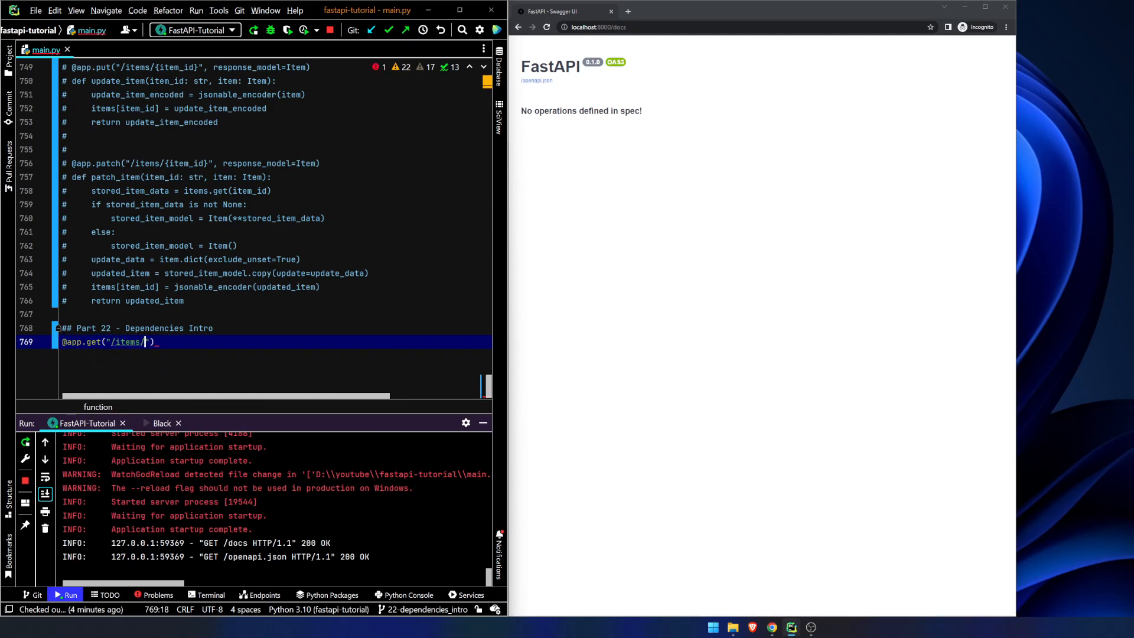
{"action": "type", "text": "async def read_"}
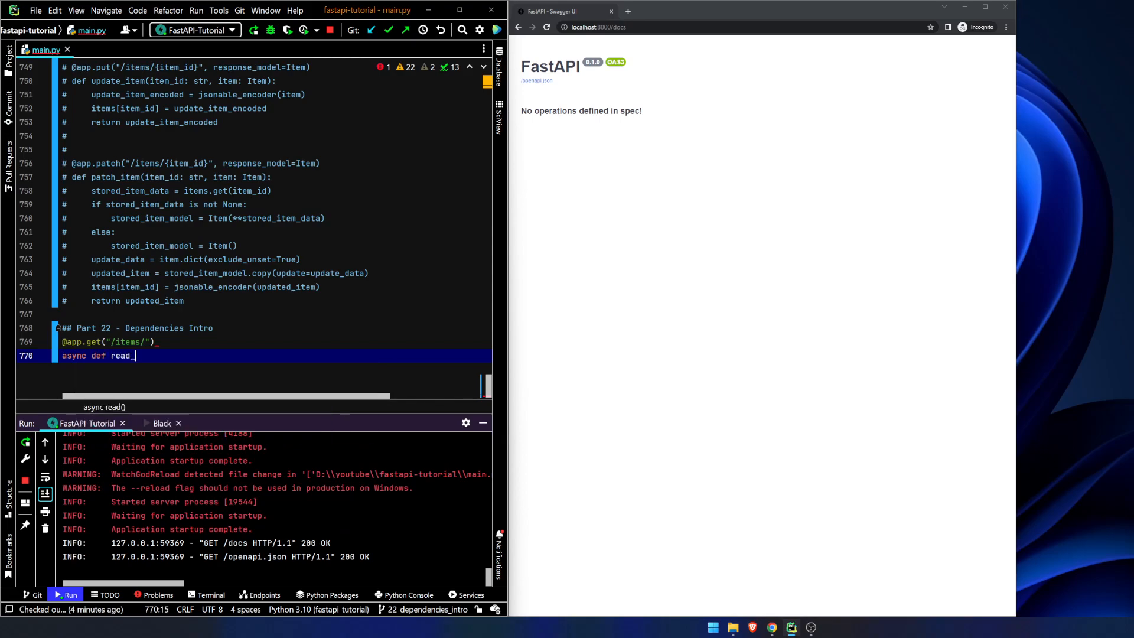
{"action": "type", "text": "items(q"}
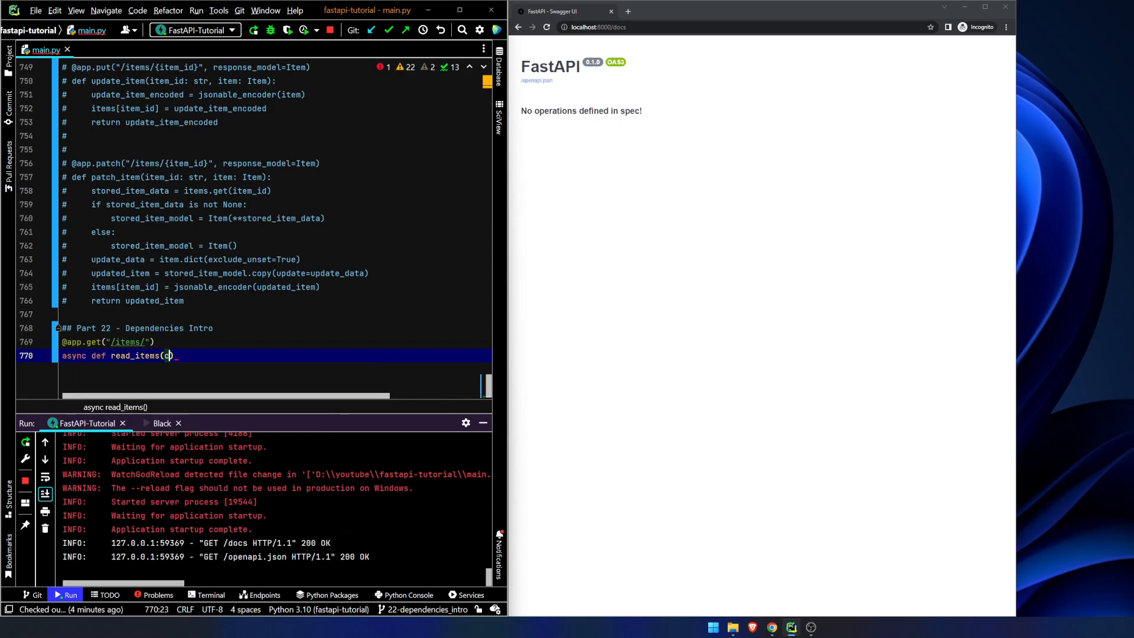
{"action": "key", "text": "Backspace"}
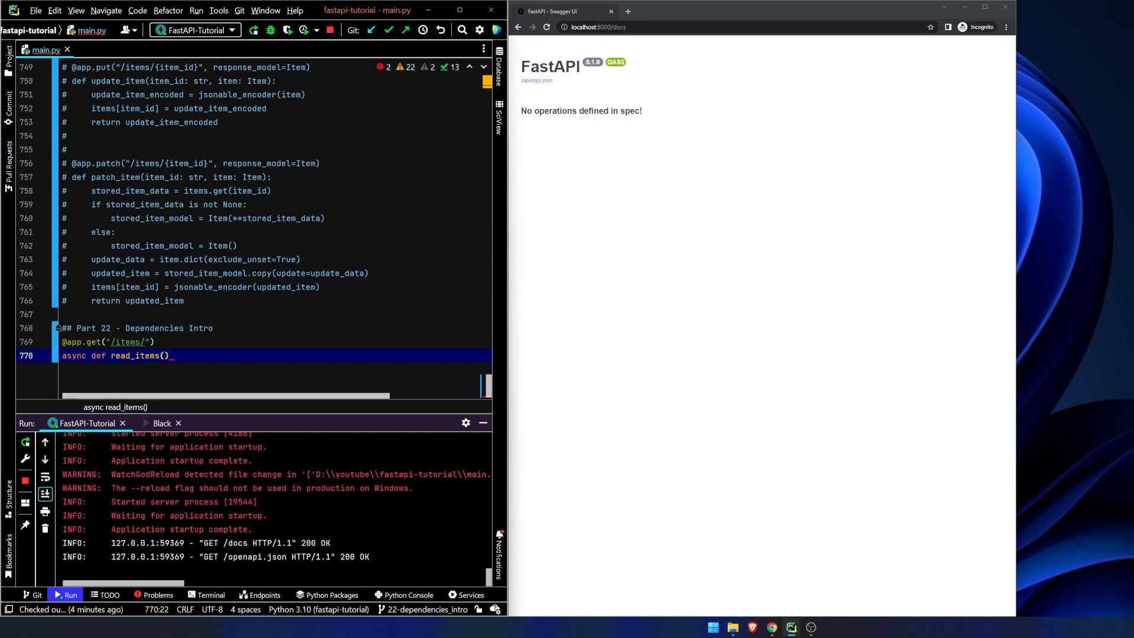
{"action": "type", "text": "q: str | None"}
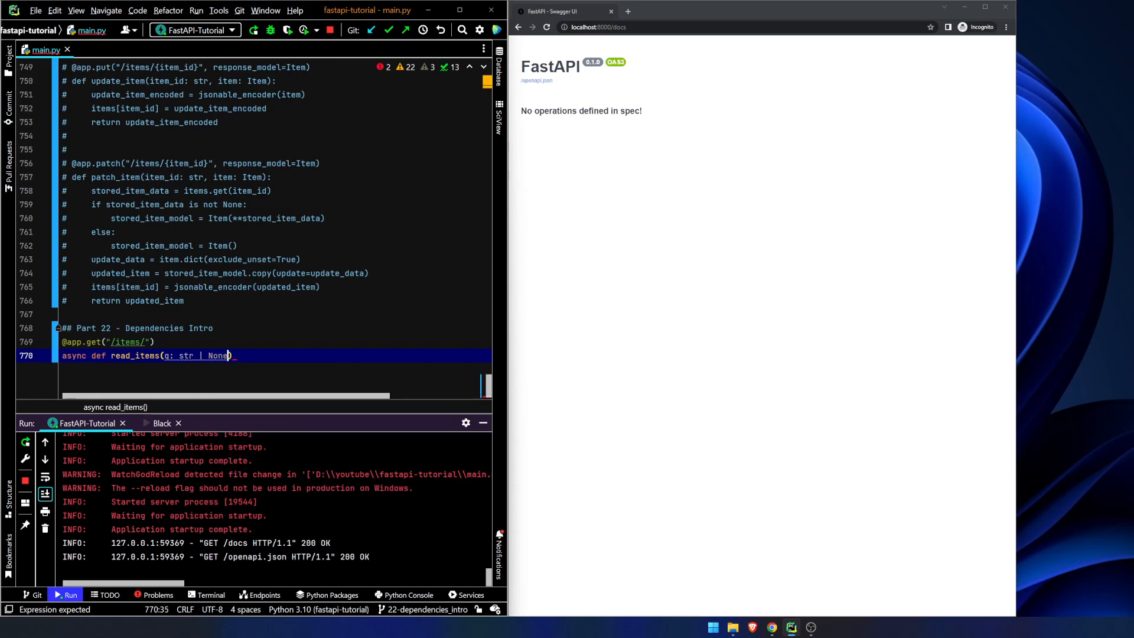
{"action": "type", "text": "= None"}
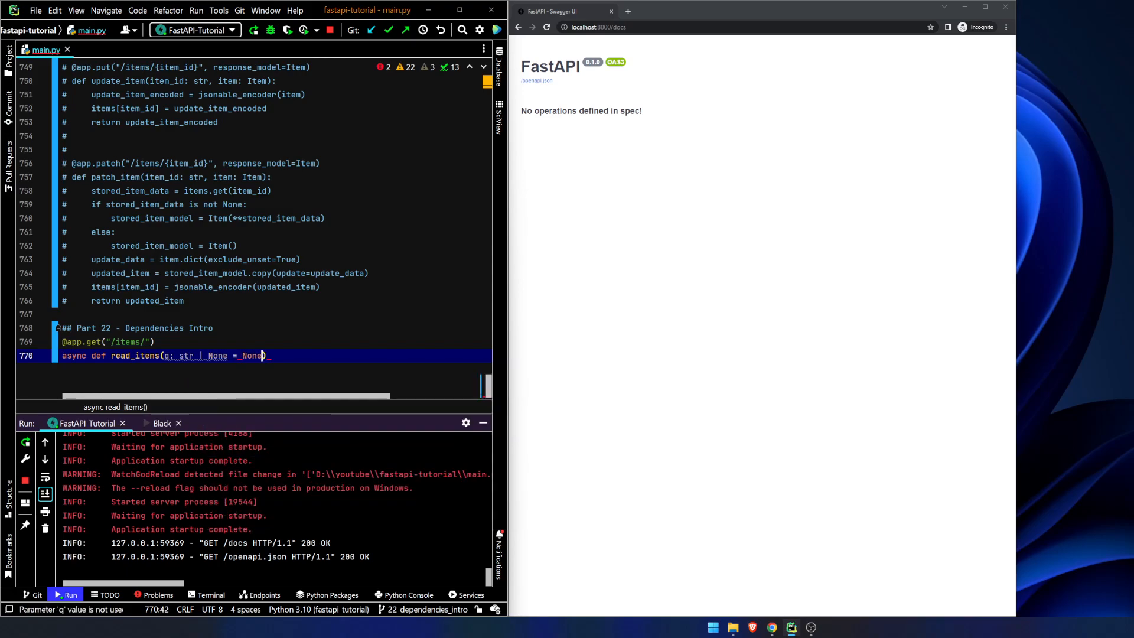
{"action": "type", "text": ", skip: int"}
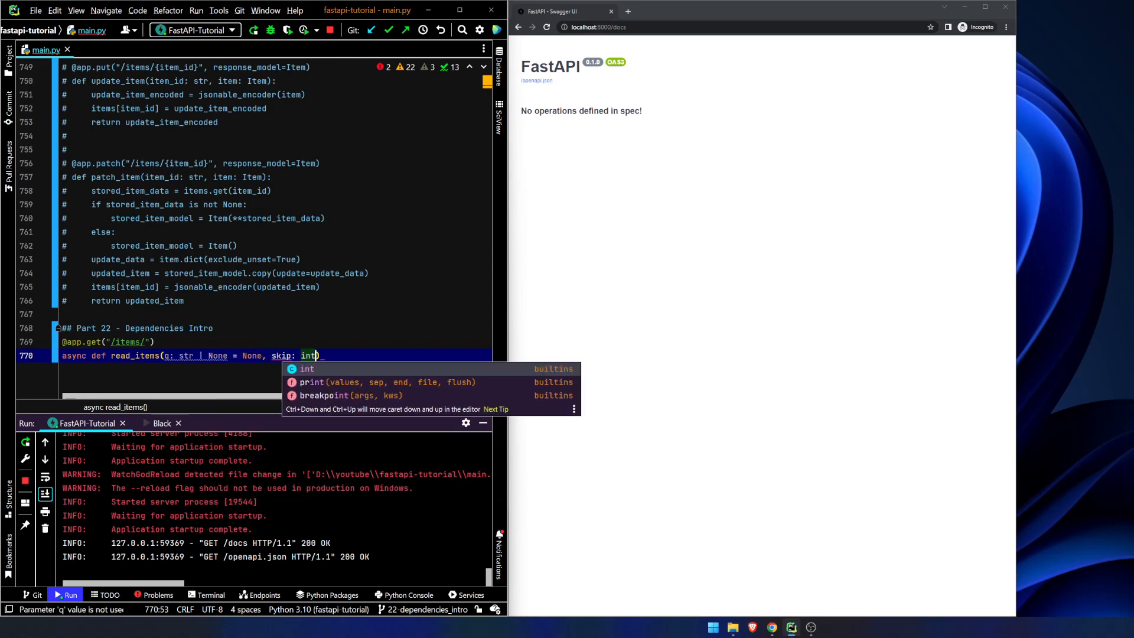
{"action": "type", "text": "= 0, limit: int ="}
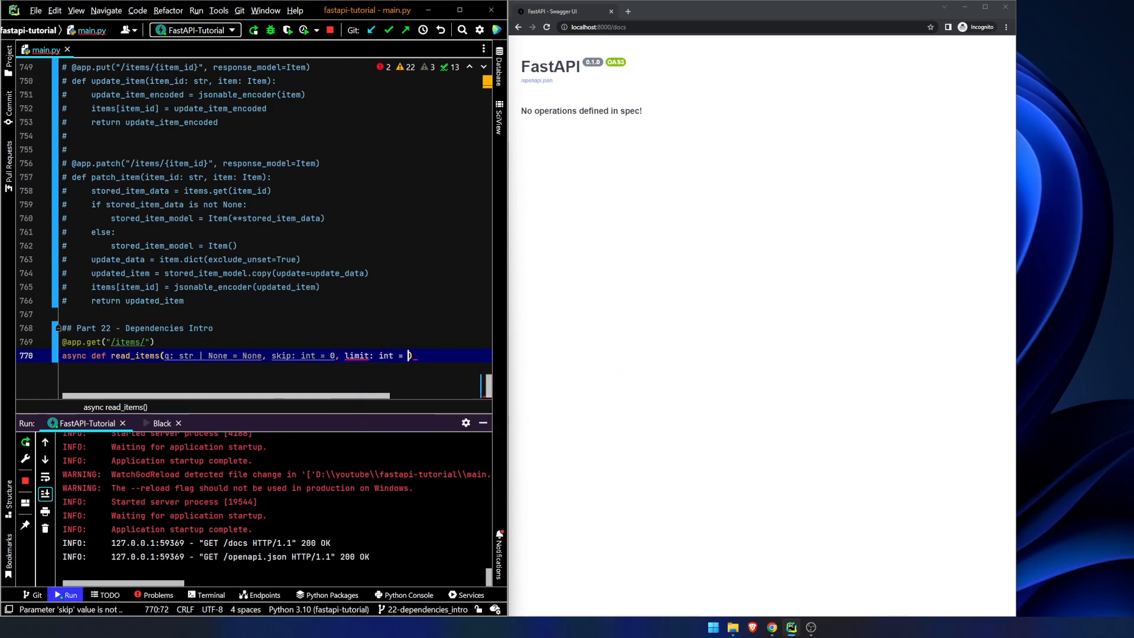
{"action": "type", "text": "100)"}
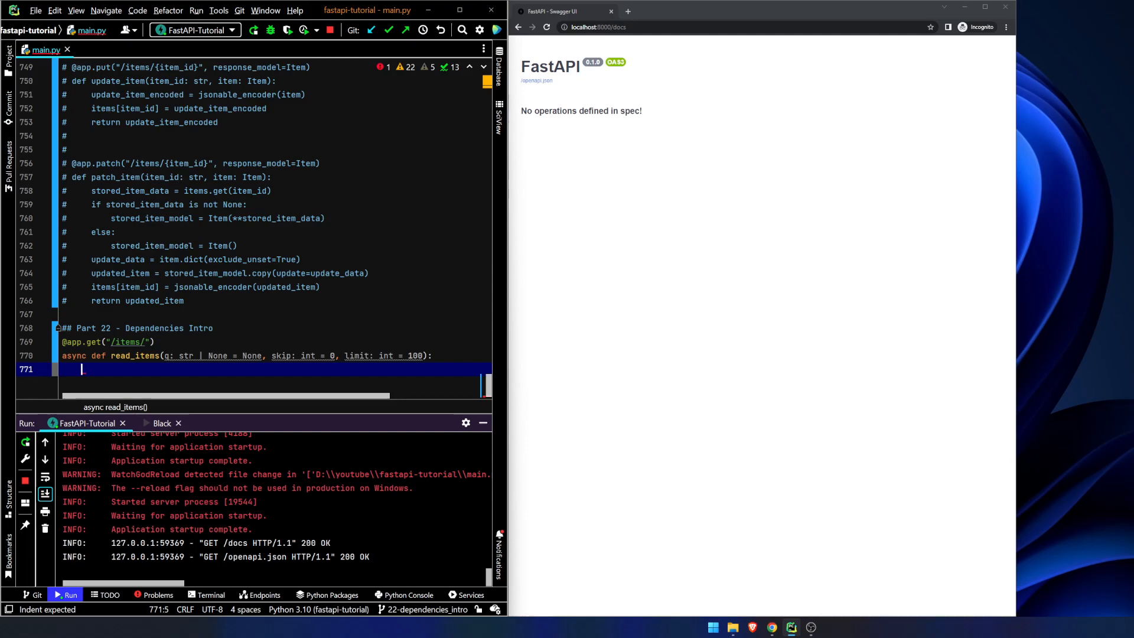
Step: Return a dict echoing q, skip and limit from read_items
{"action": "type", "text": "retr"}
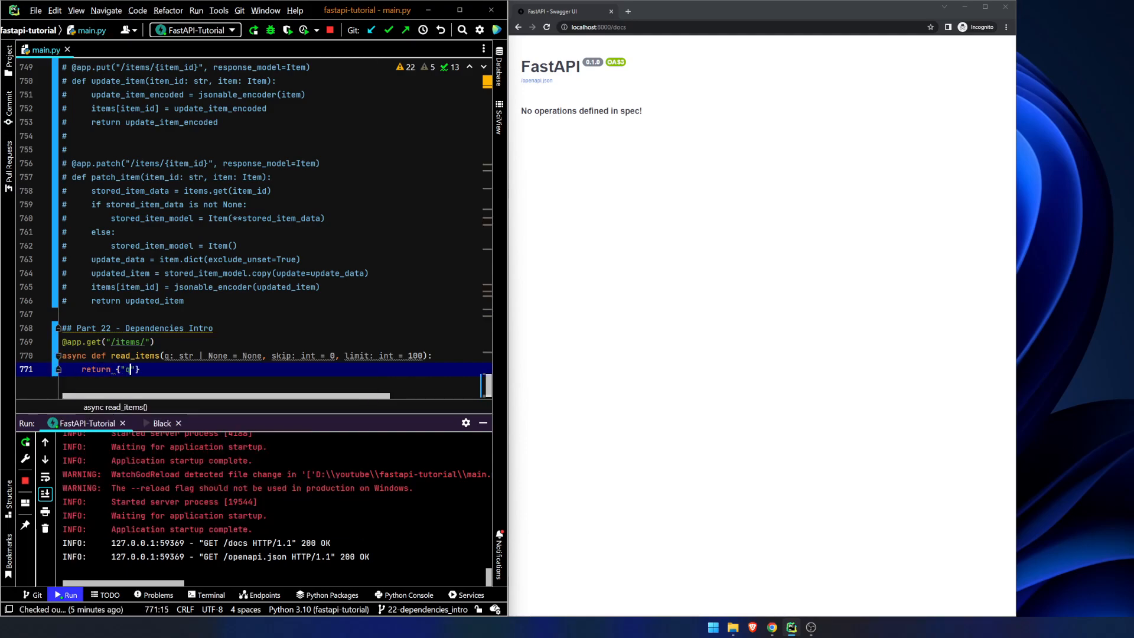
{"action": "type", "text": ": q, \"s"}
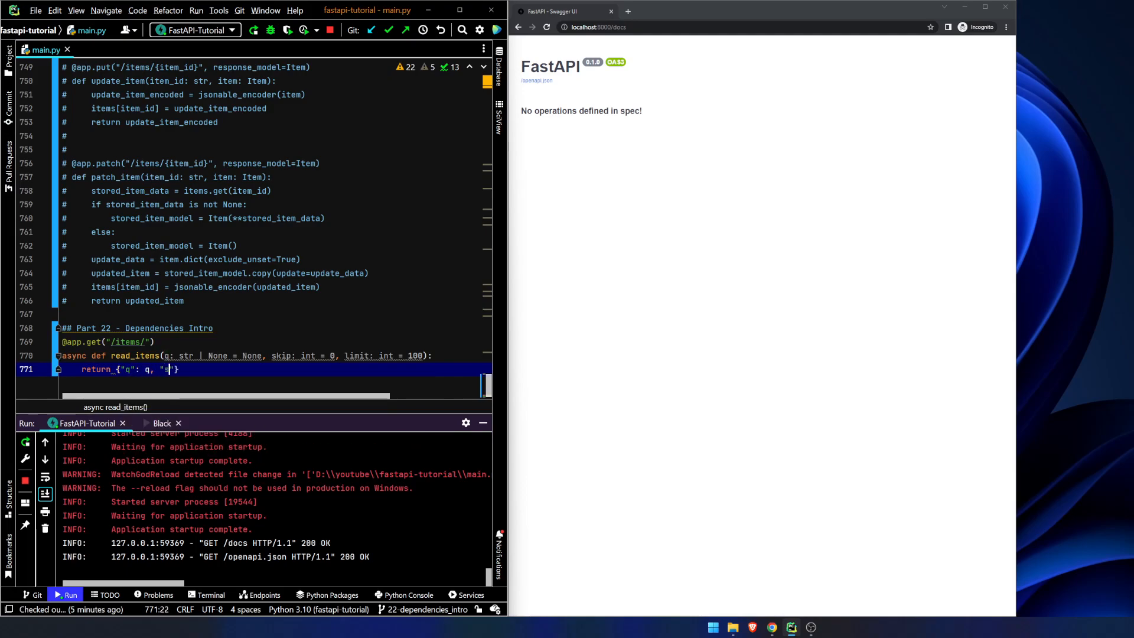
{"action": "type", "text": "skip\": skip"}
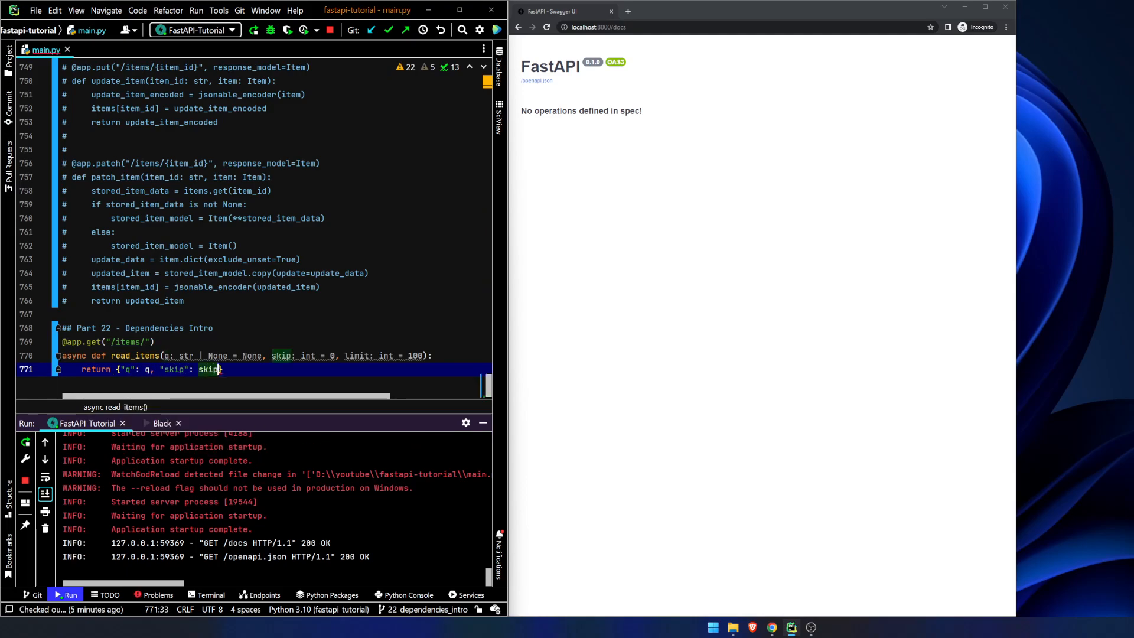
{"action": "type", "text": ", \"limit\": limit"}
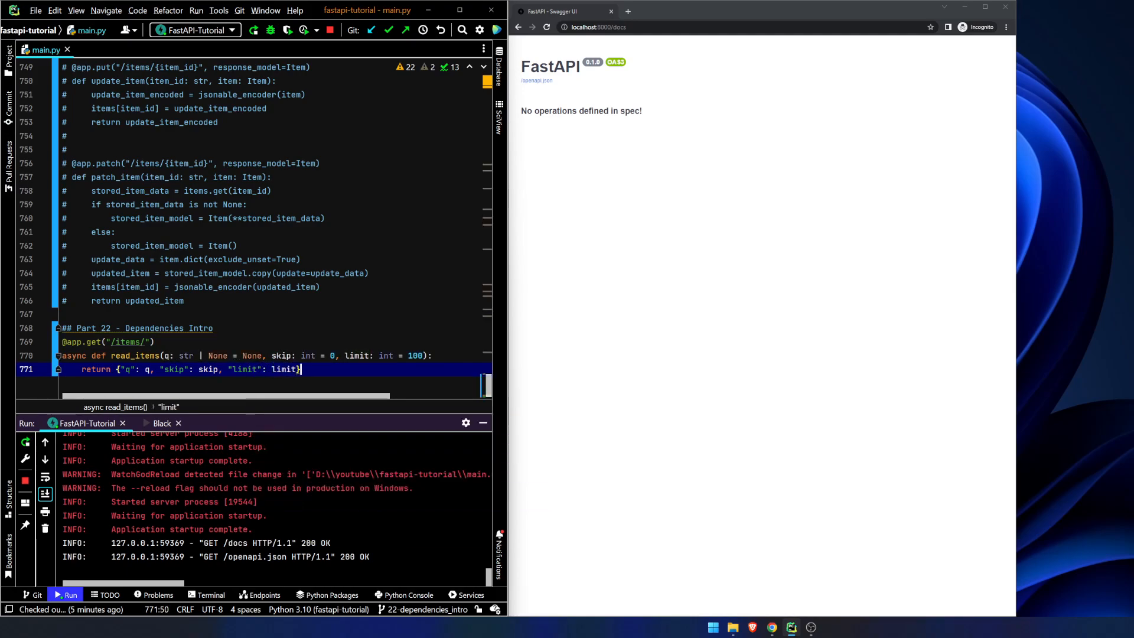
{"action": "key", "text": "enter"}
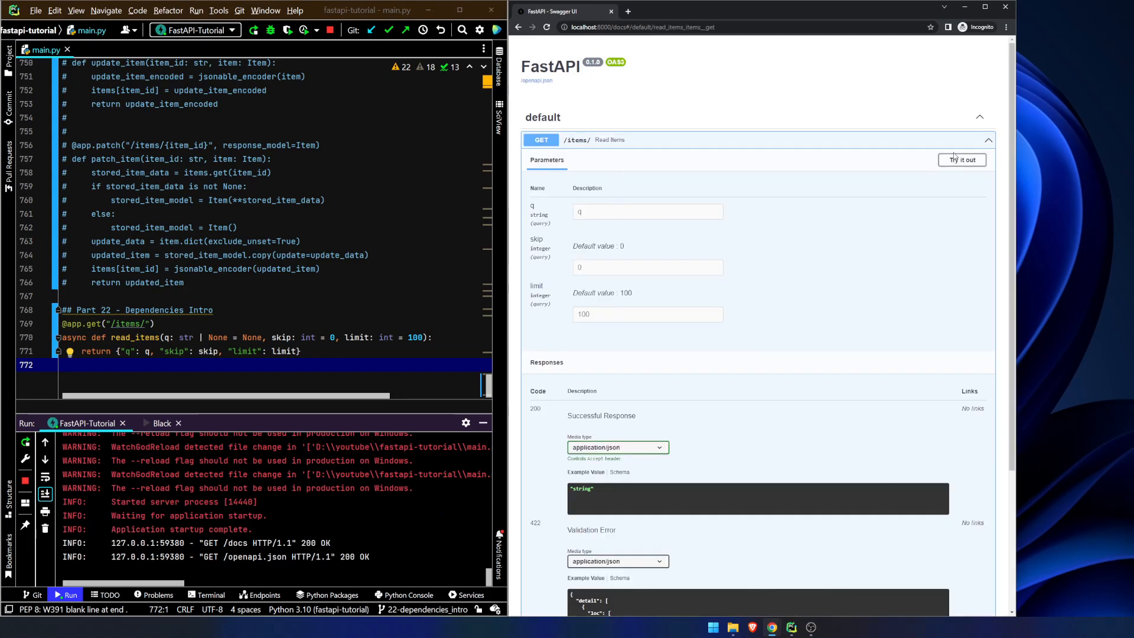
{"action": "type", "text": "hello"}
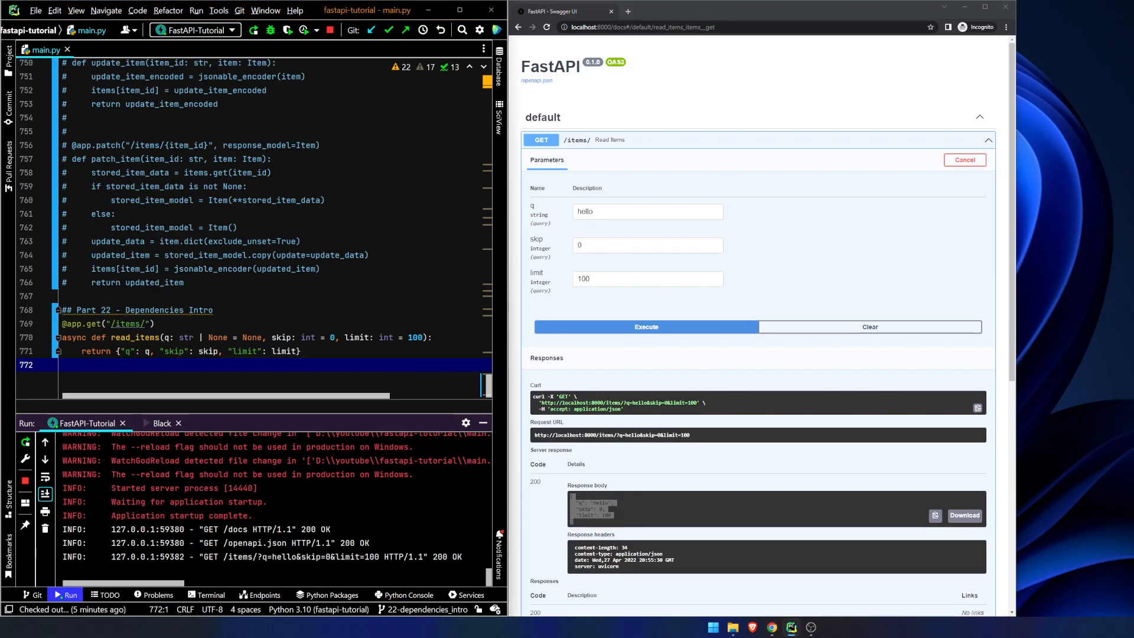
{"action": "type", "text": "@app.get(\"/users"}
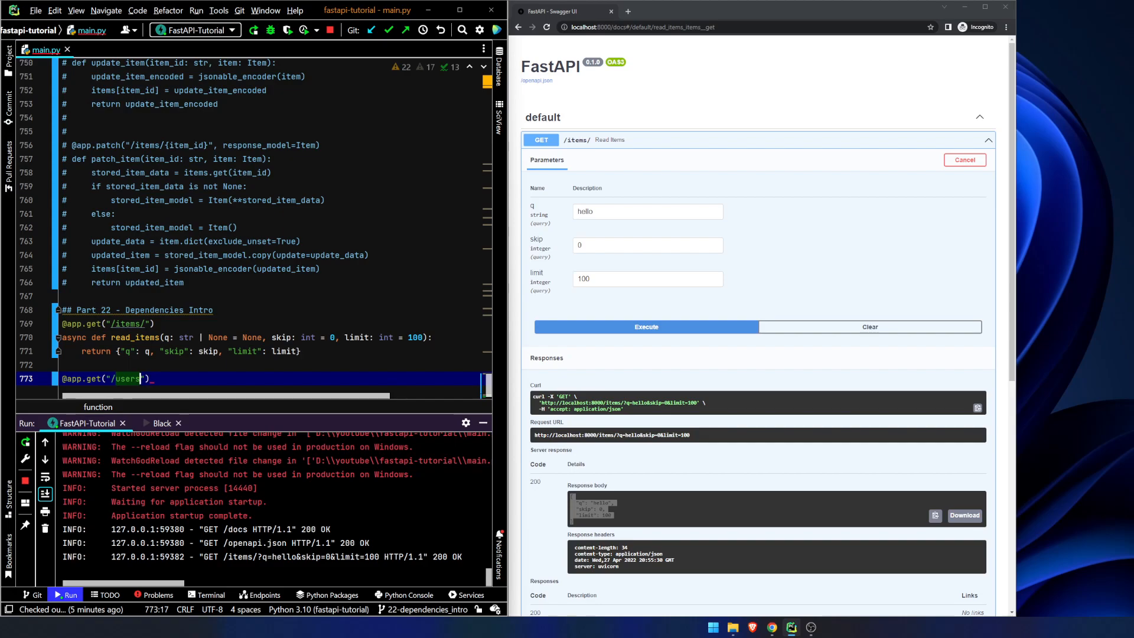
{"action": "type", "text": "as"}
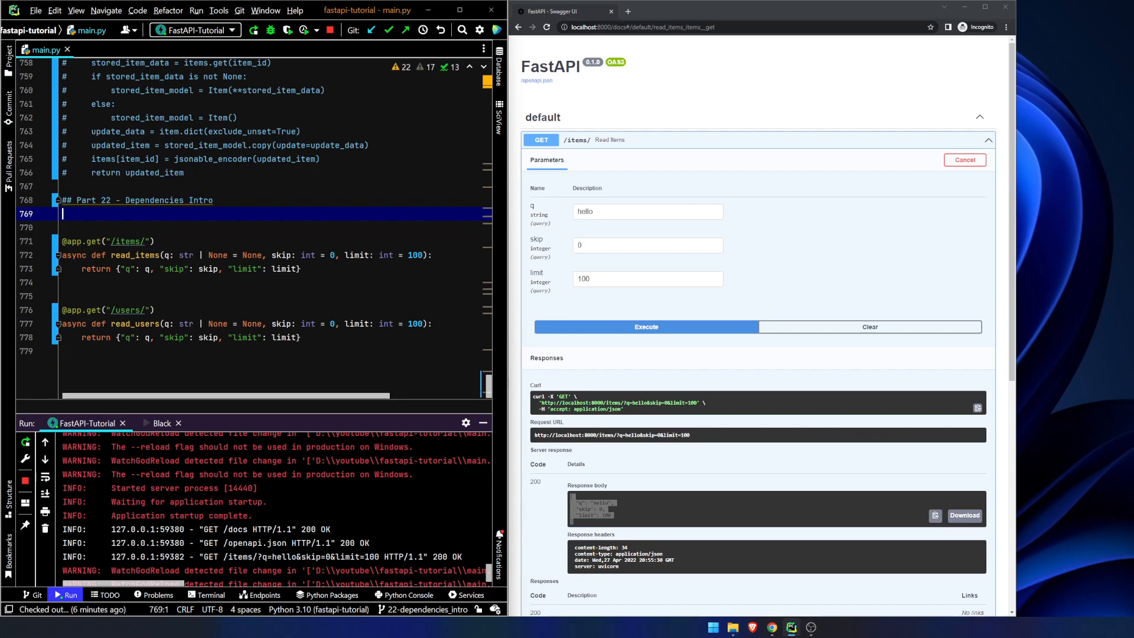
Step: Define an async common_parameters dependency function
{"action": "type", "text": "async_def"}
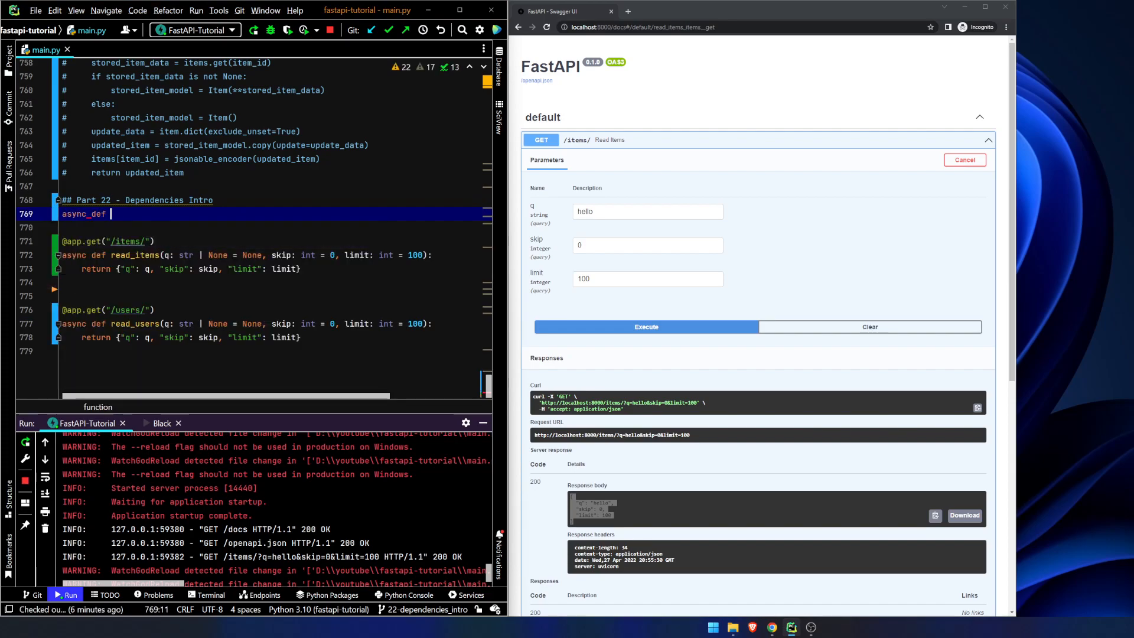
{"action": "type", "text": "_common_parameters(q: str | None = None, skip: int = 0, limit: int = 100):"}
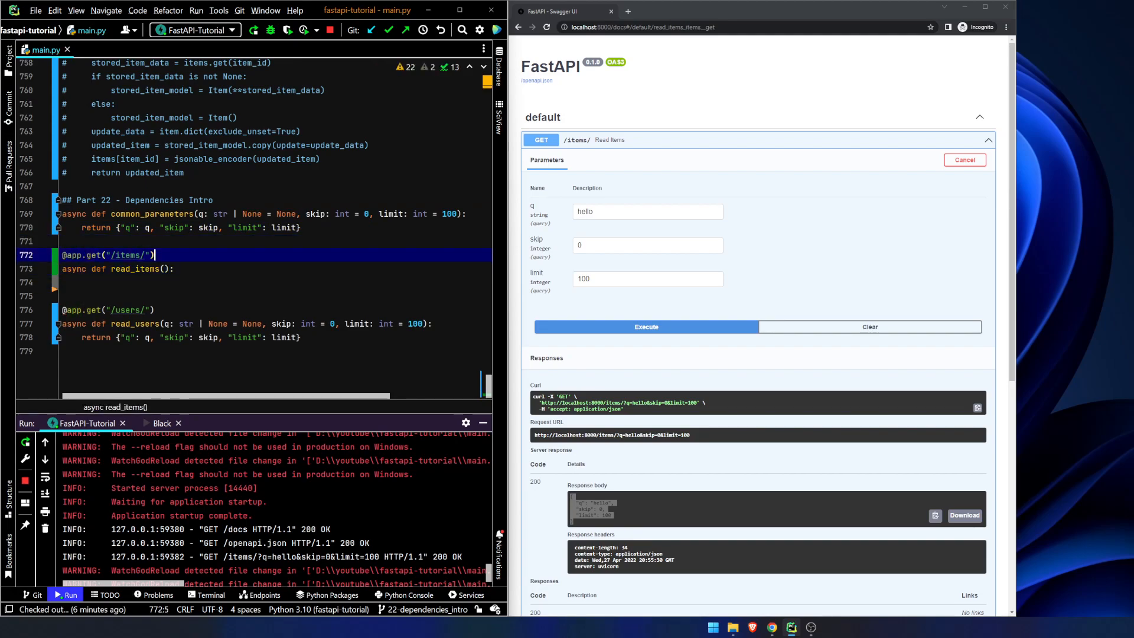
Step: Give read_items commons: dict = Depends(common_parameters) and return commons
{"action": "left_click", "coordinate": [165, 269]}
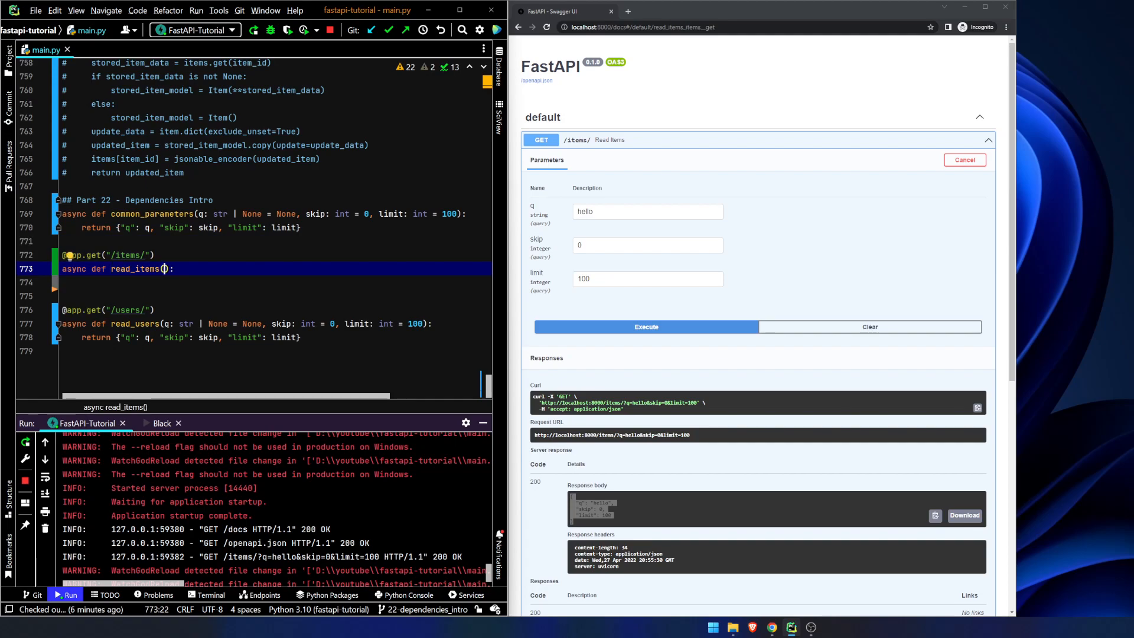
{"action": "type", "text": "commons"}
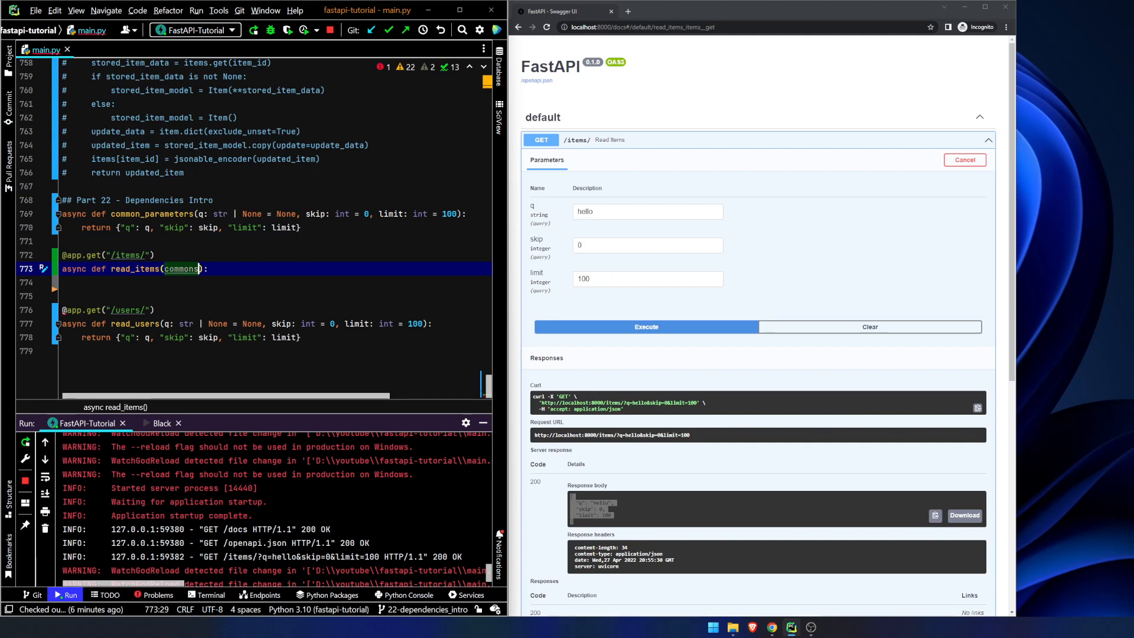
{"action": "type", "text": ": dict = D"}
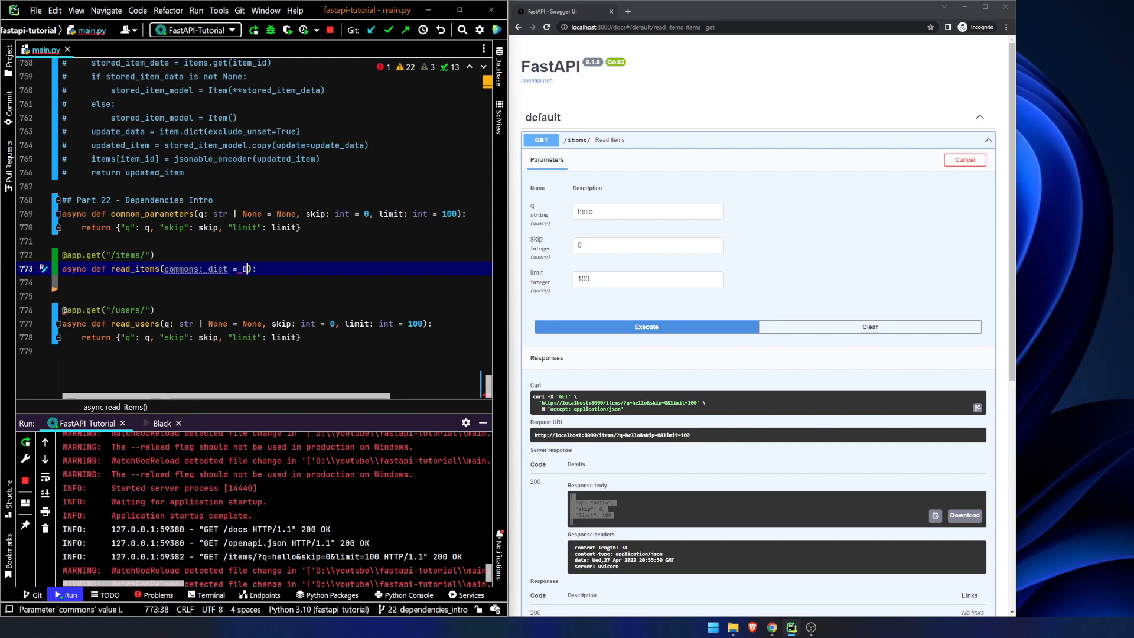
{"action": "type", "text": "epends(comm"}
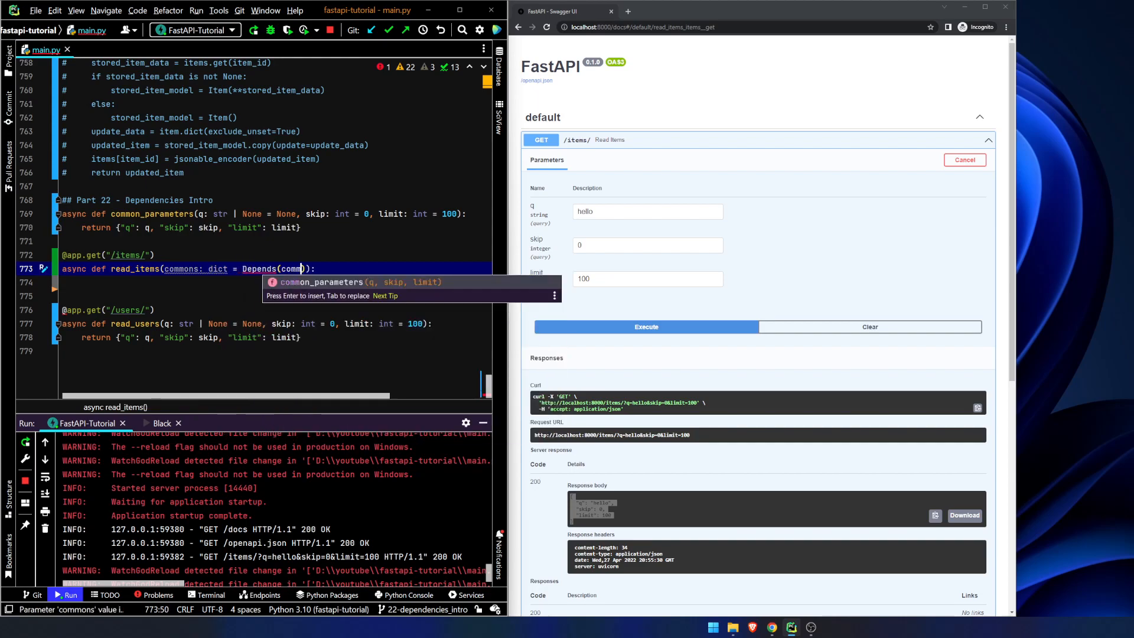
{"action": "key", "text": "Tab"}
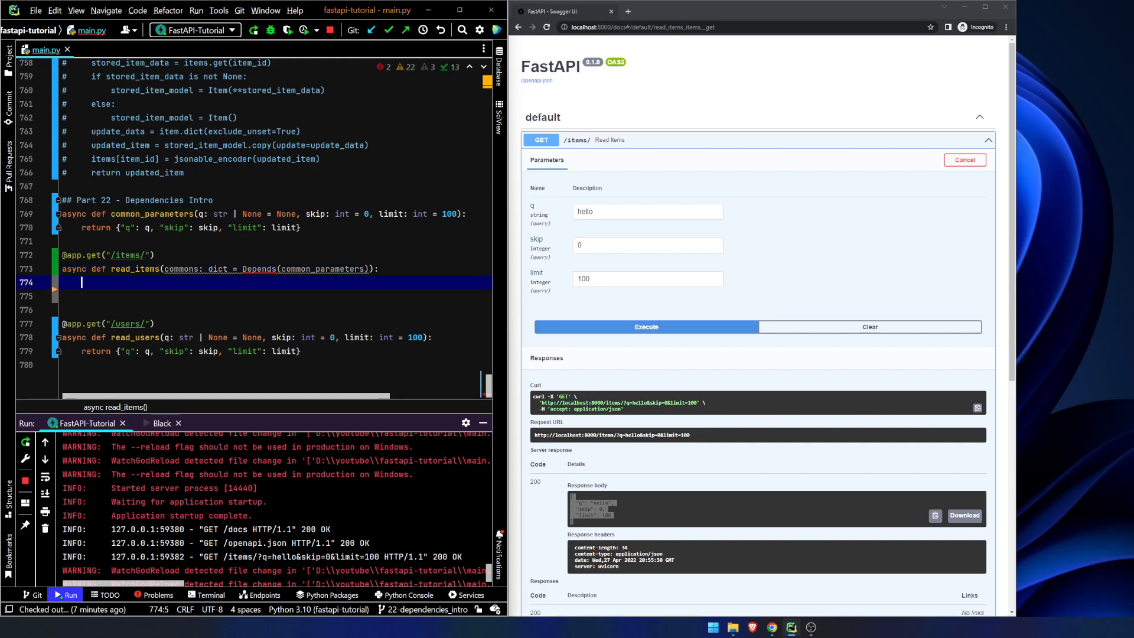
{"action": "type", "text": "return"}
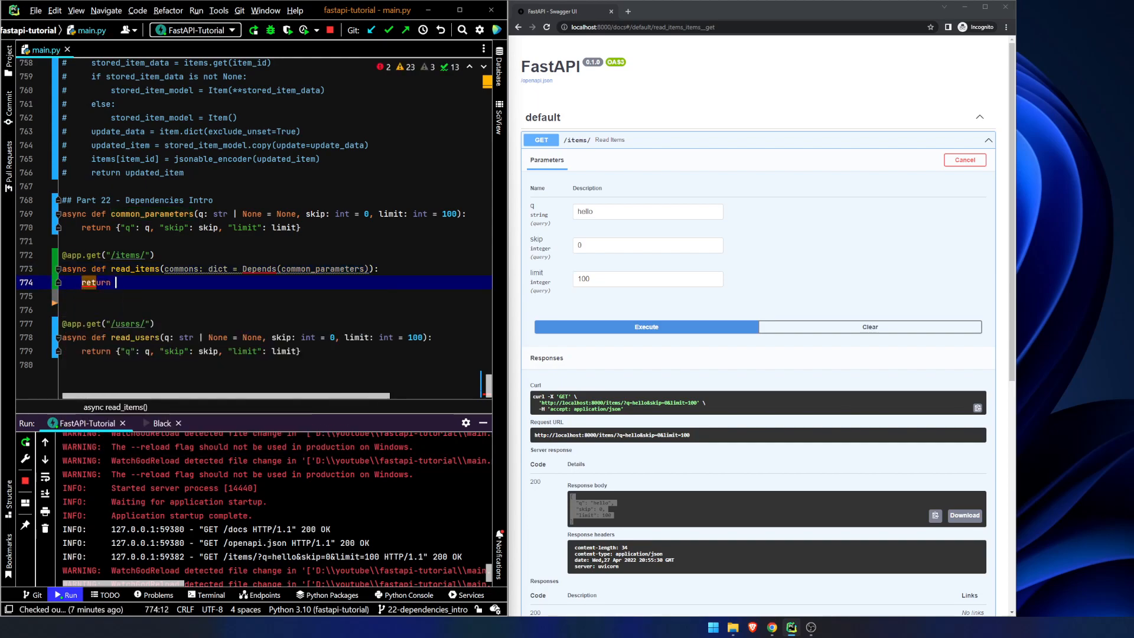
{"action": "type", "text": "commons"}
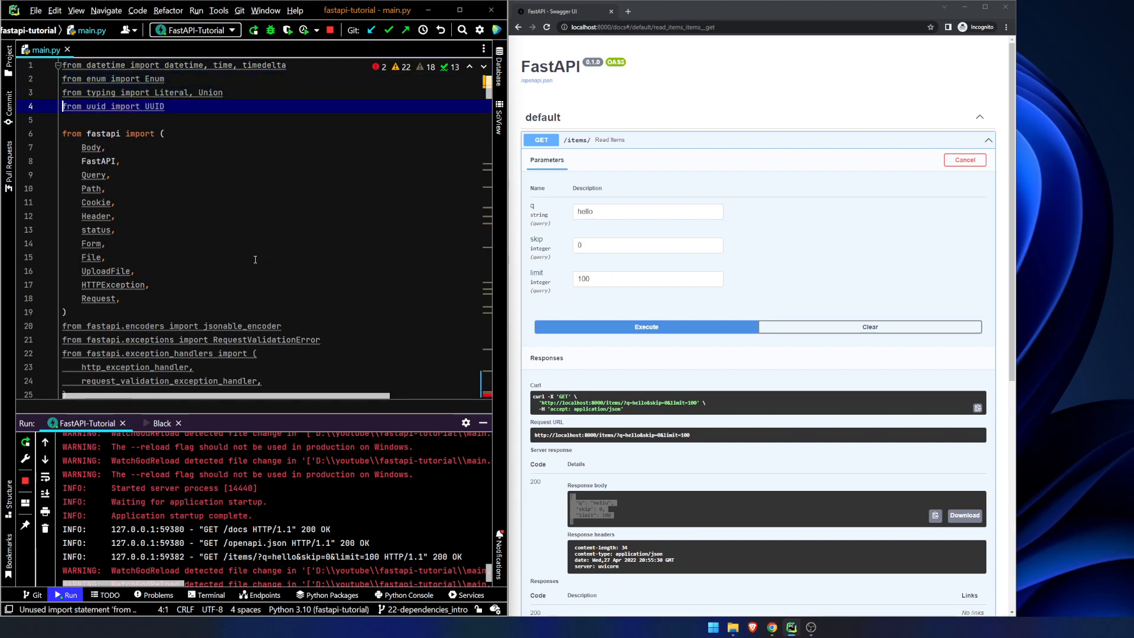
Step: Add Depends to the fastapi import list on its own line before FastAPI
{"action": "left_click", "coordinate": [85, 161]}
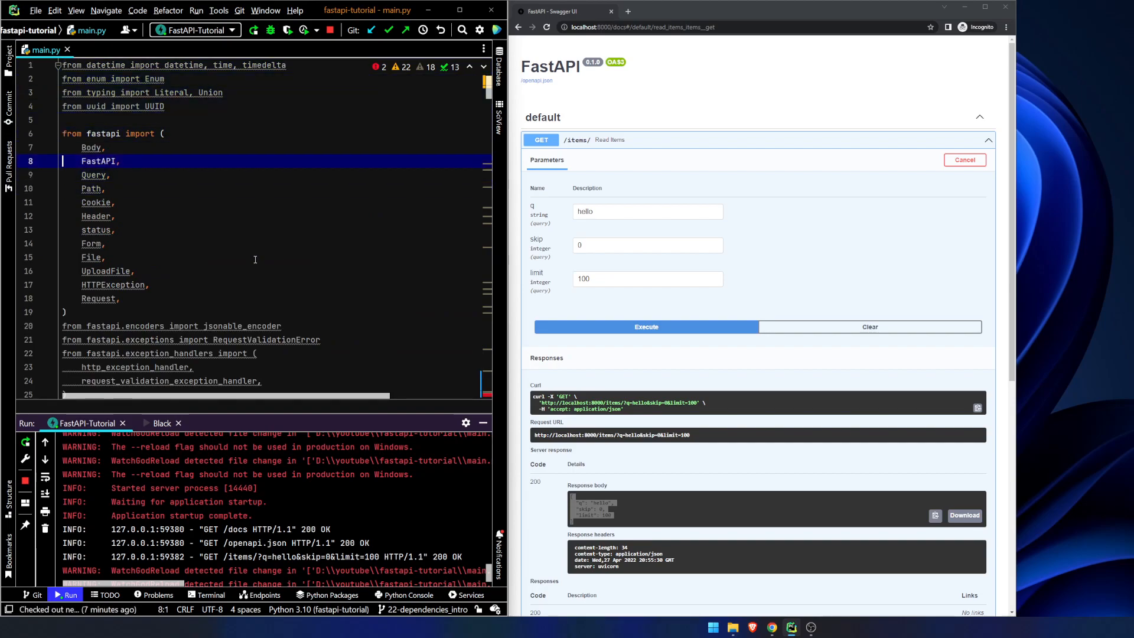
{"action": "type", "text": "Depends,"}
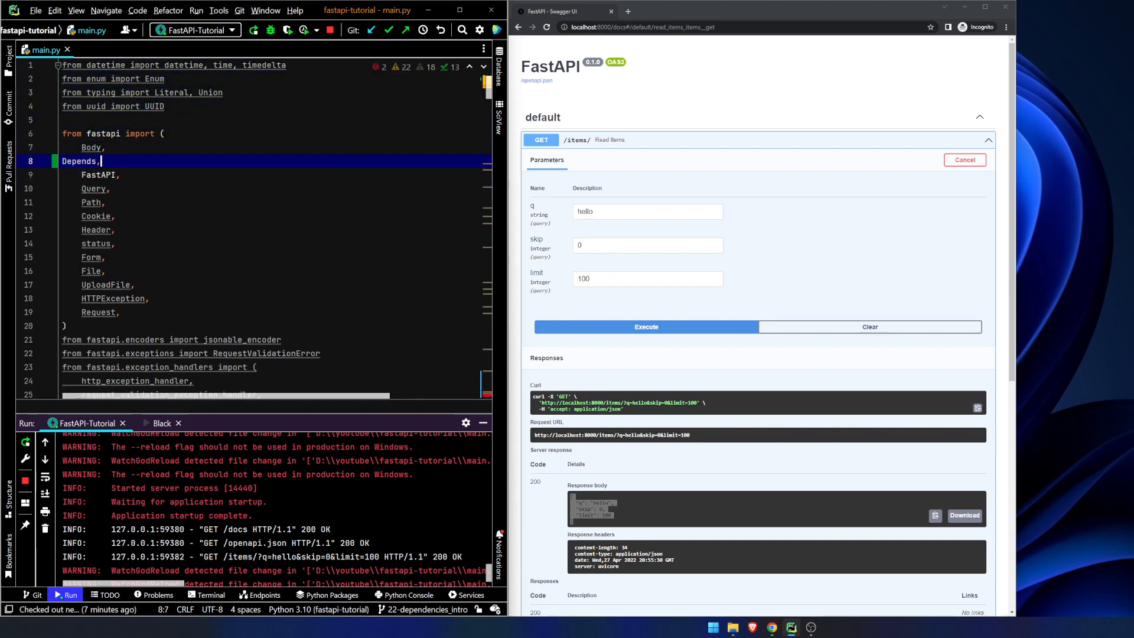
{"action": "double_click", "coordinate": [81, 160]}
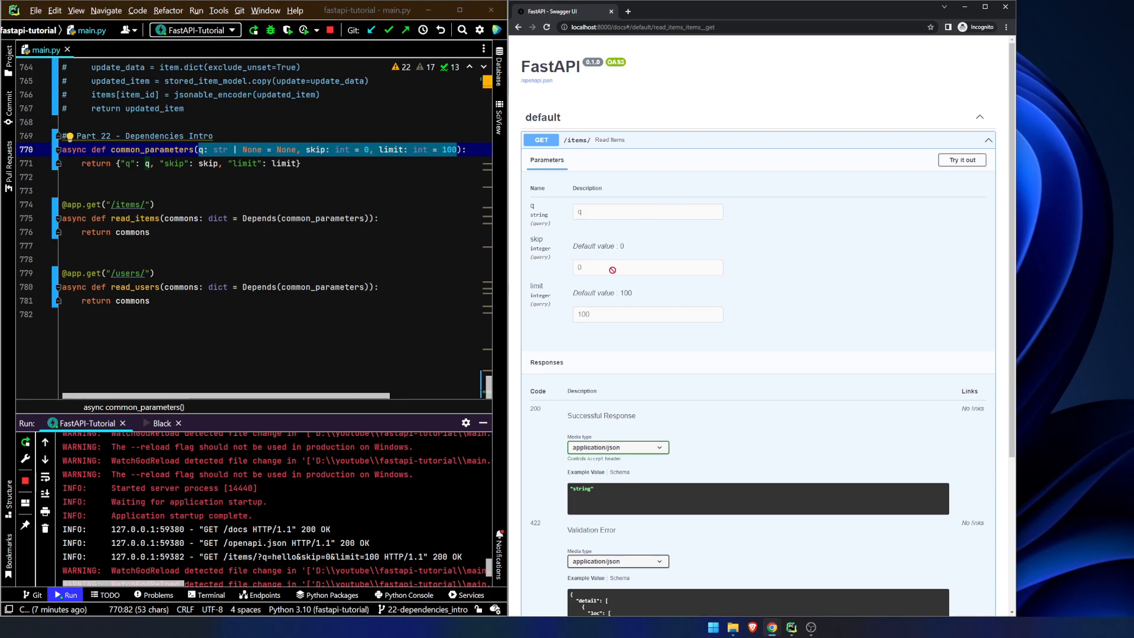
Step: Execute GET /items/ with q=hello and get a 200 echoing q, skip and limit
{"action": "left_click", "coordinate": [962, 159]}
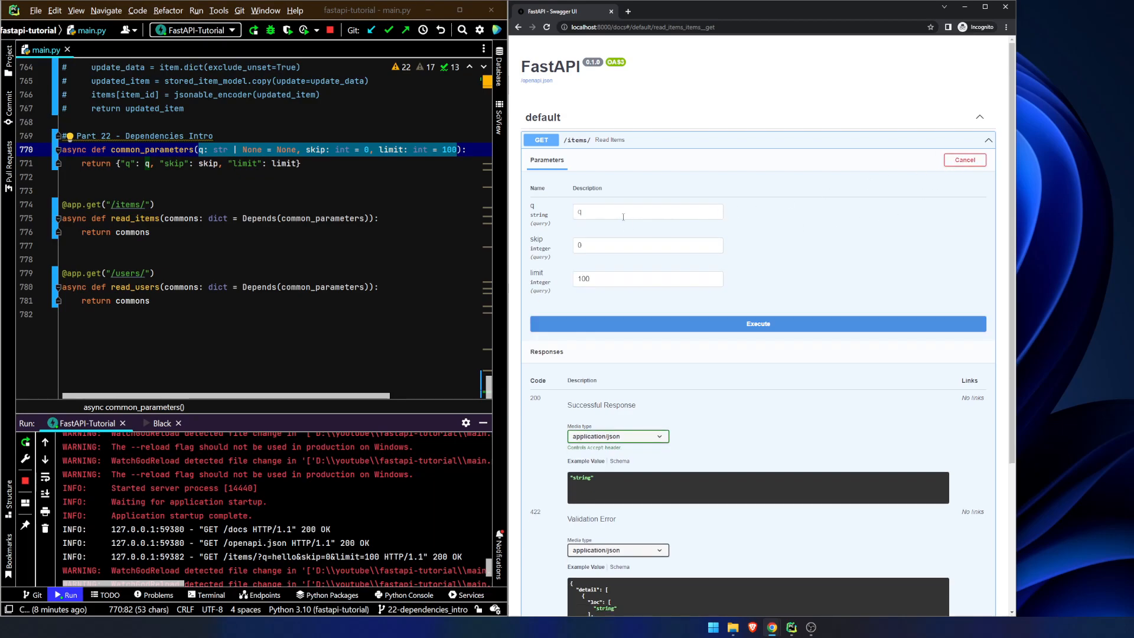
{"action": "type", "text": "hello"}
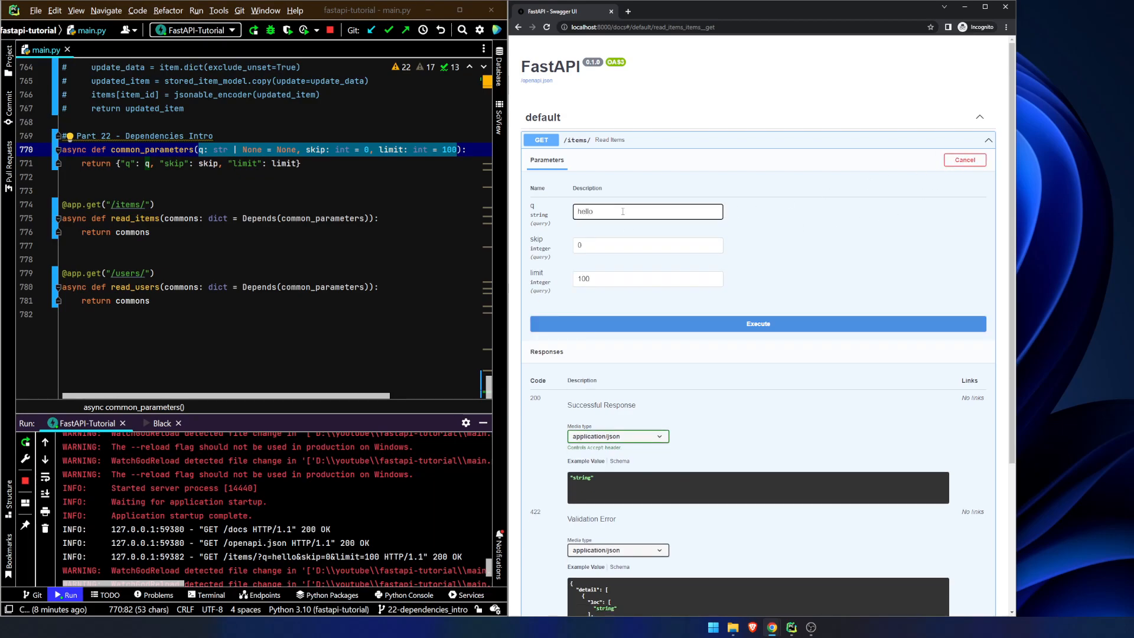
{"action": "left_click", "coordinate": [757, 324]}
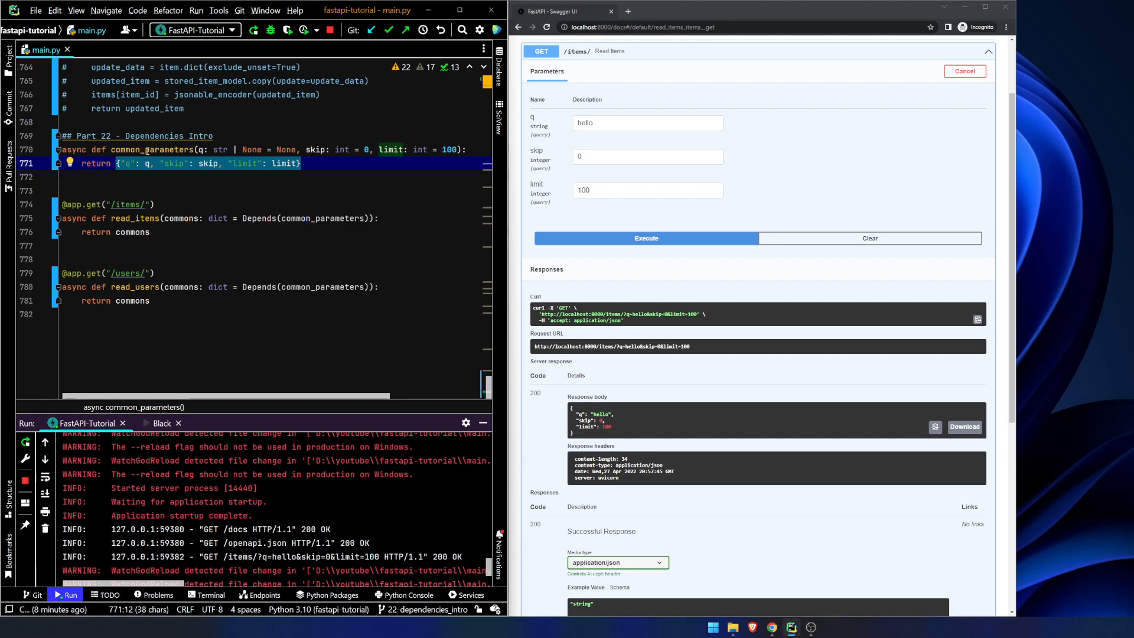
{"action": "mouse_move", "coordinate": [152, 150]}
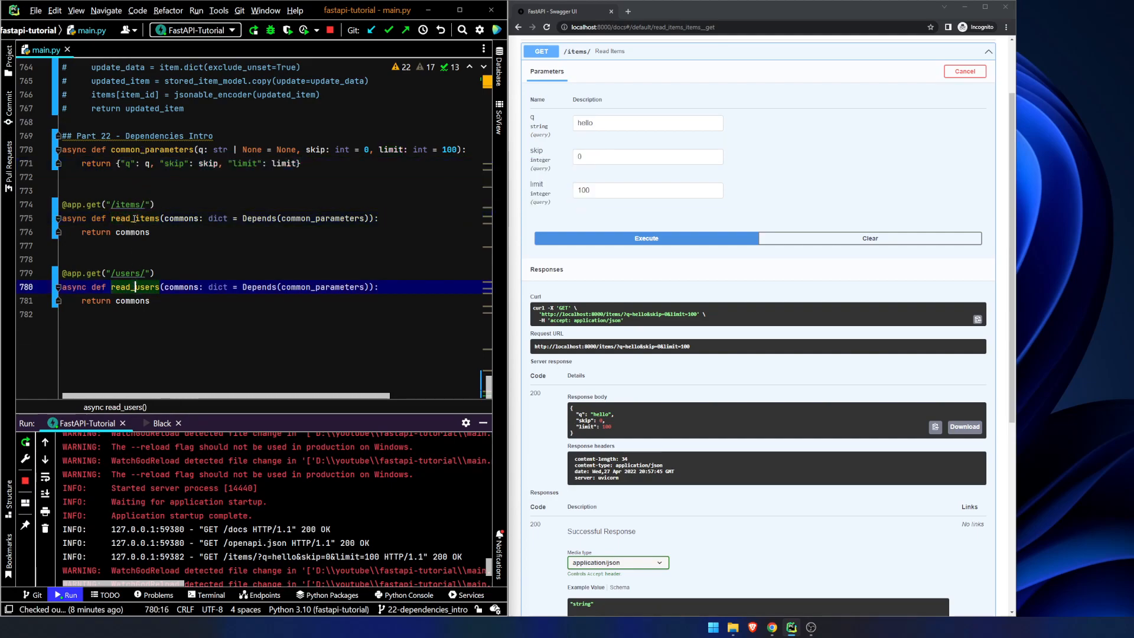
{"action": "left_click", "coordinate": [150, 150]}
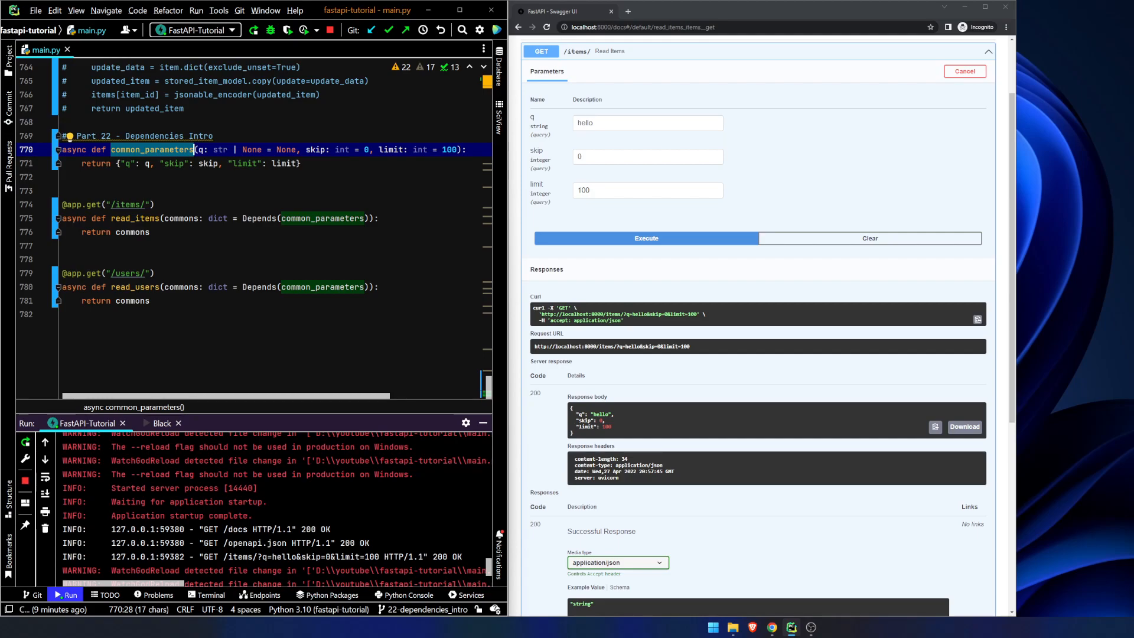
{"action": "mouse_move", "coordinate": [196, 299]}
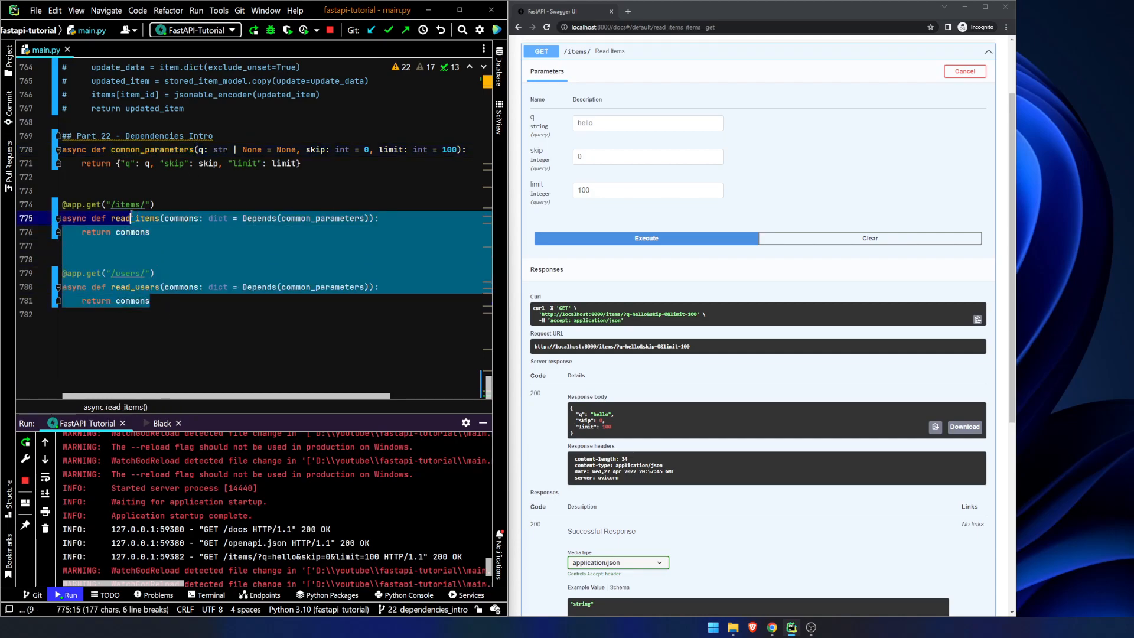
{"action": "left_click", "coordinate": [151, 150]}
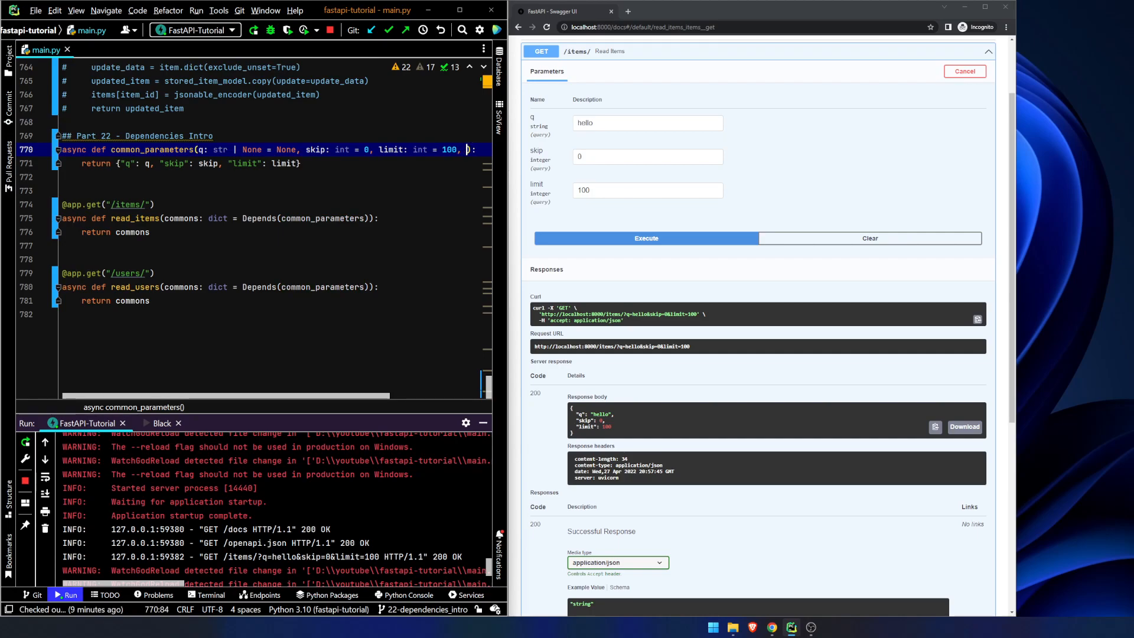
Step: Add async hello() returning 'world', give common_parameters blah: str = Depends(hello) and return it as "hello"
{"action": "type", "text": "blah: str = Depends("}
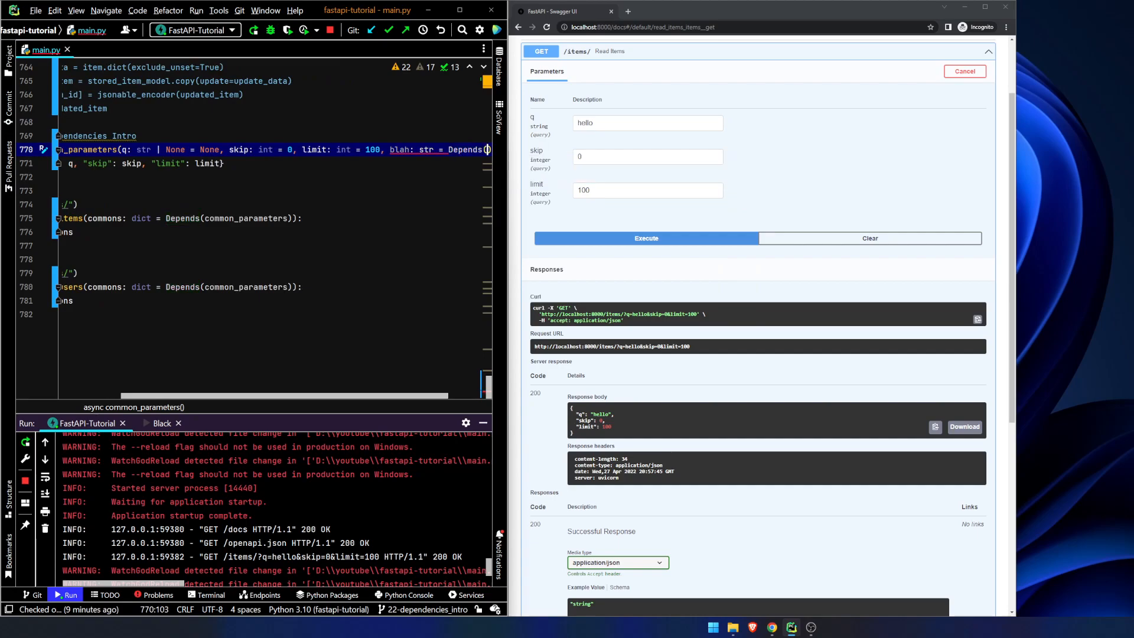
{"action": "type", "text": "async"}
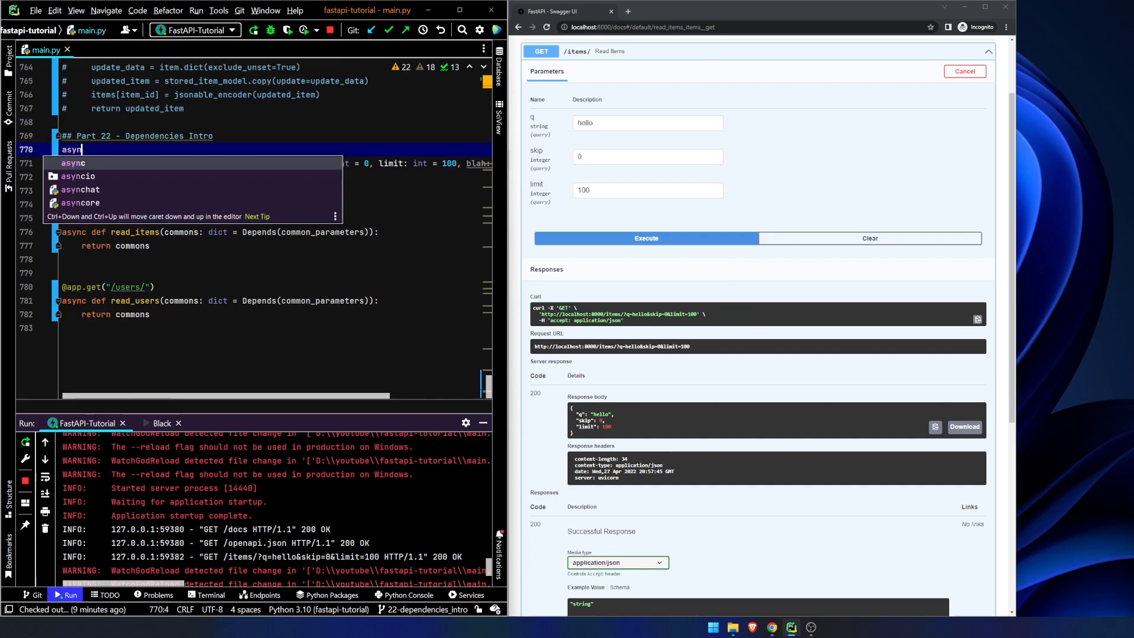
{"action": "type", "text": "def_hello():"}
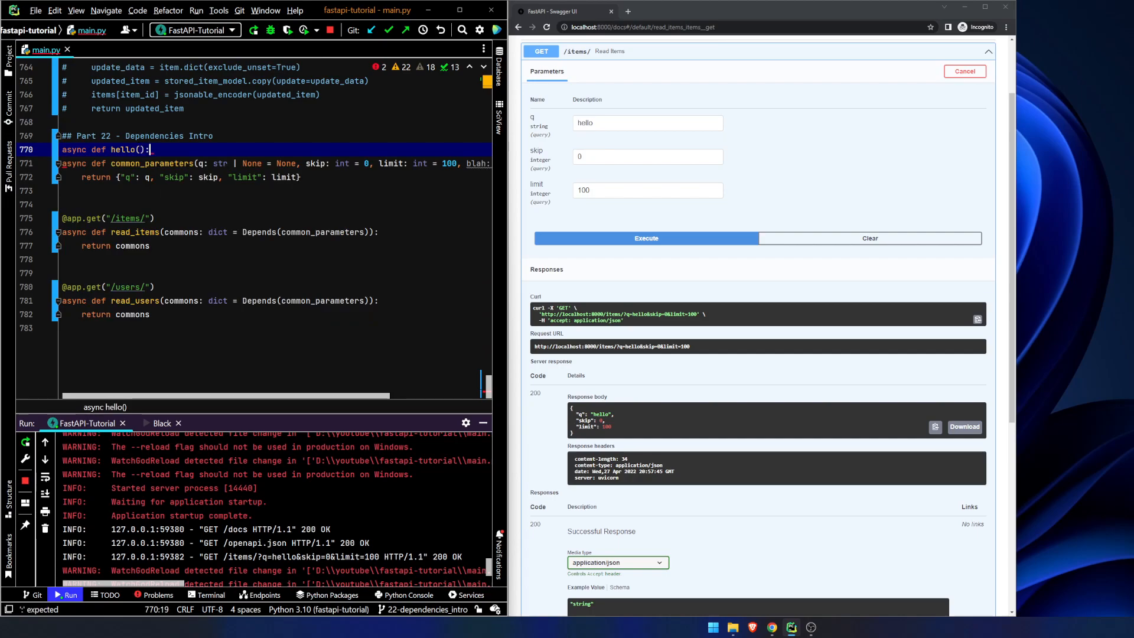
{"action": "type", "text": "return 'world'"}
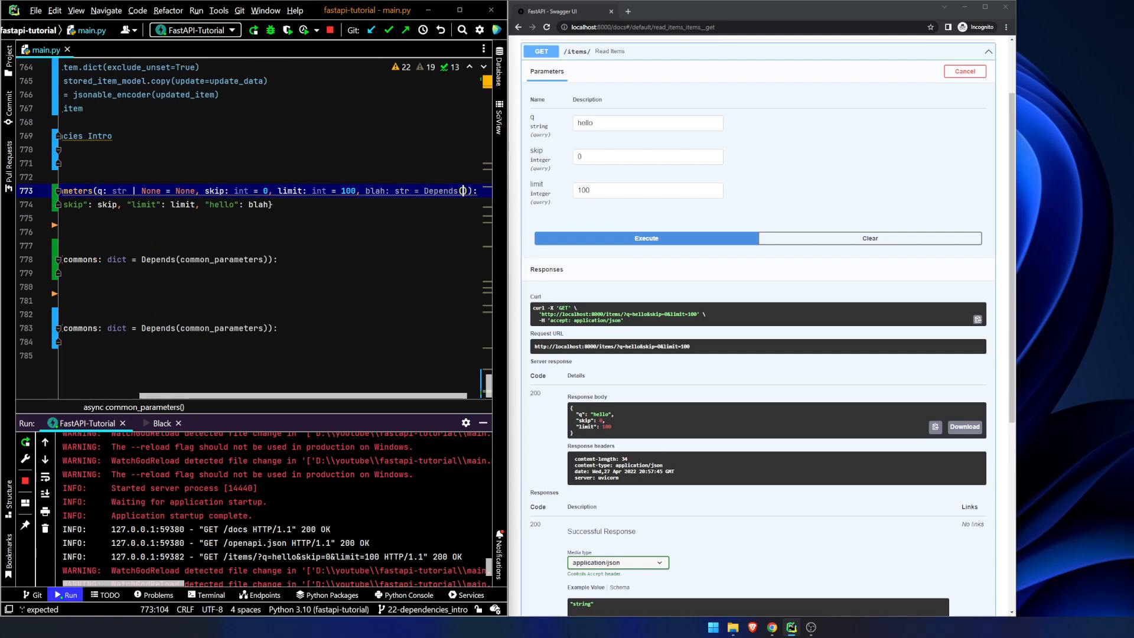
{"action": "type", "text": "hello"}
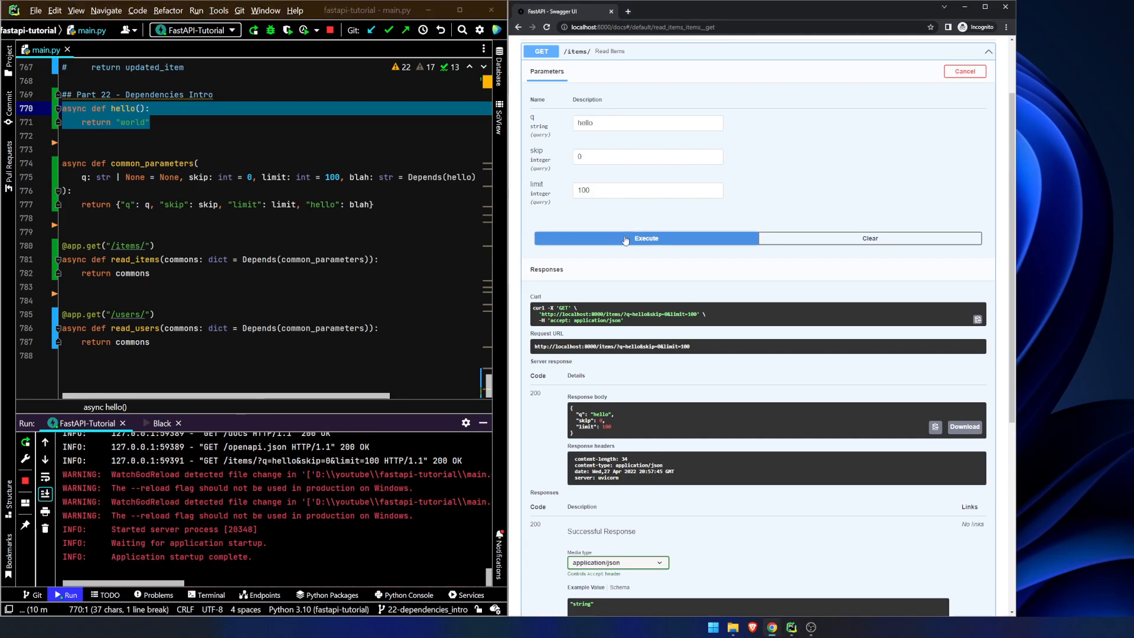
Step: Re-execute GET /items/ and highlight the new "hello": "world" line in the 200 response
{"action": "left_click", "coordinate": [645, 237]}
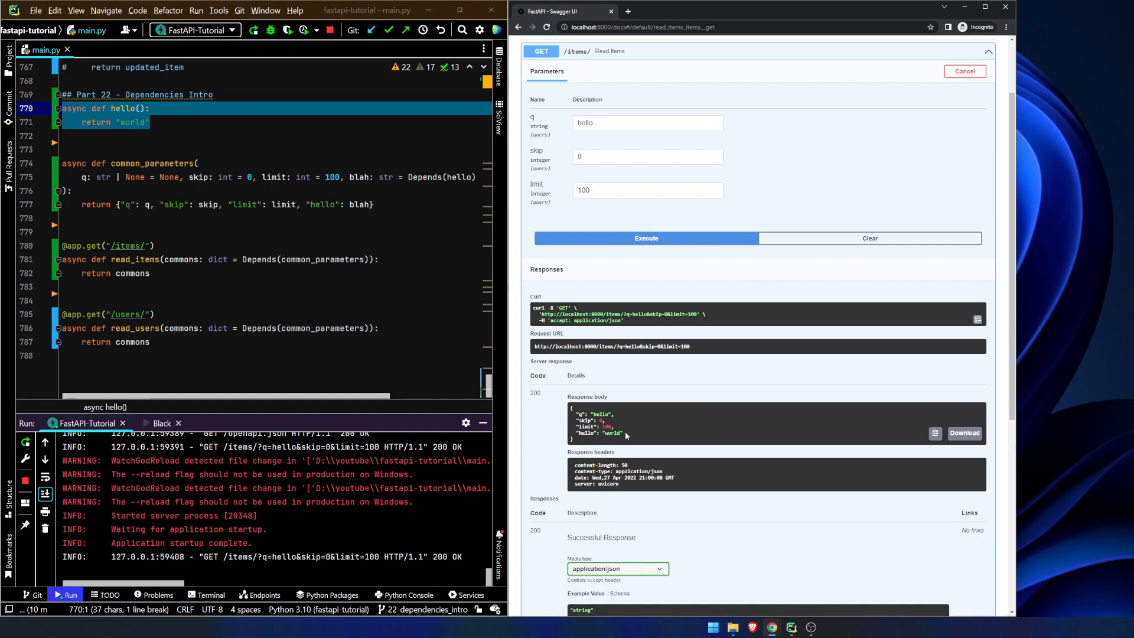
{"action": "double_click", "coordinate": [596, 432]}
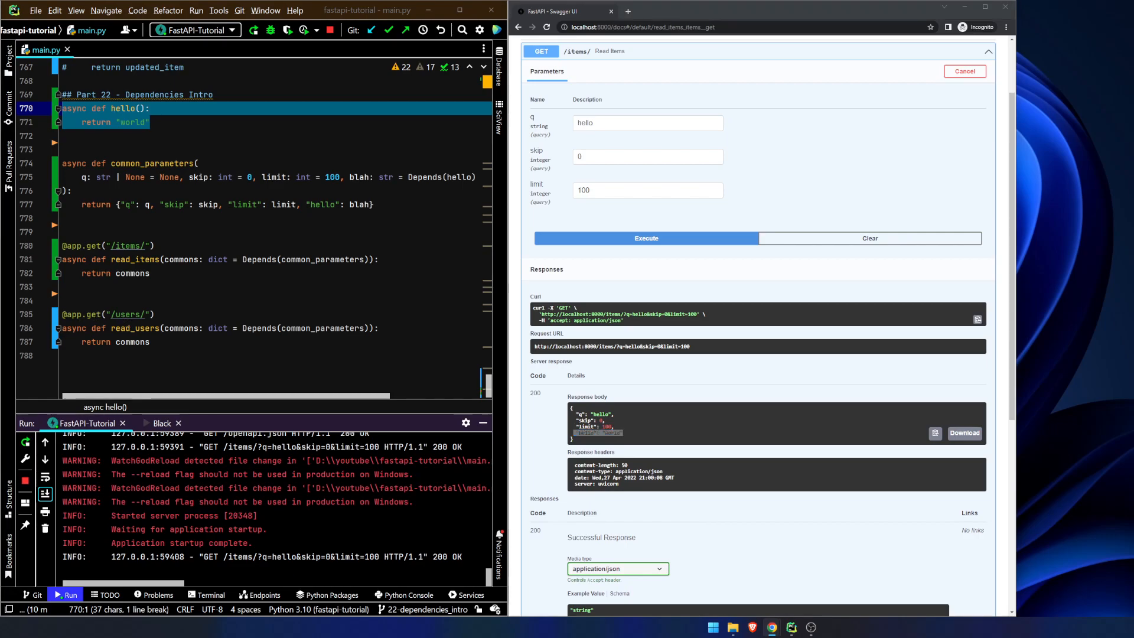
{"action": "mouse_move", "coordinate": [18, 361]}
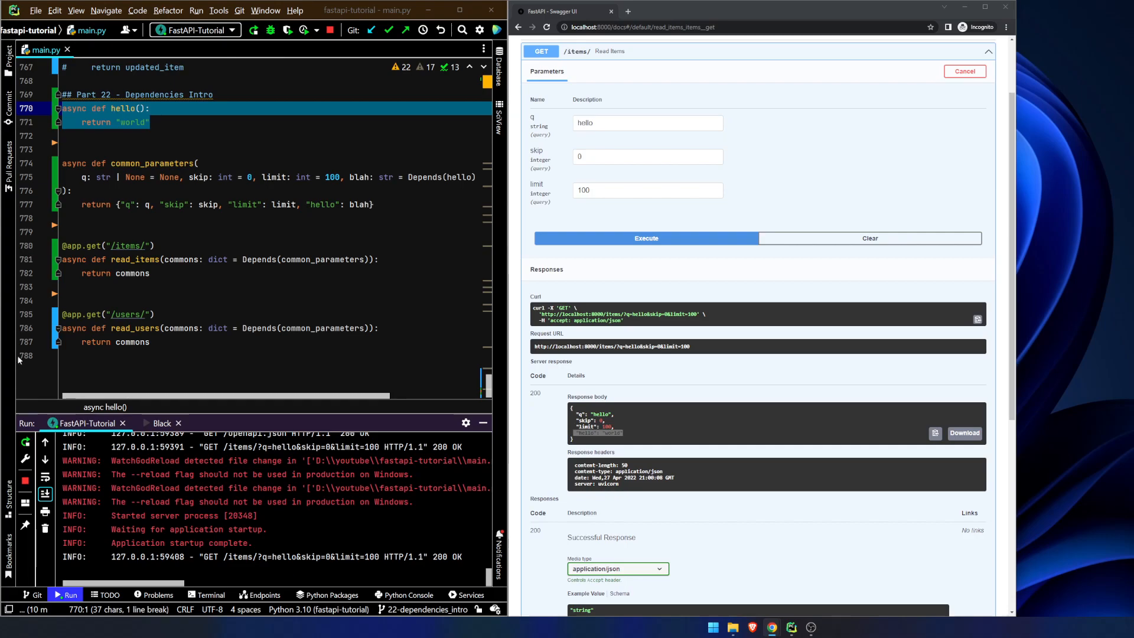